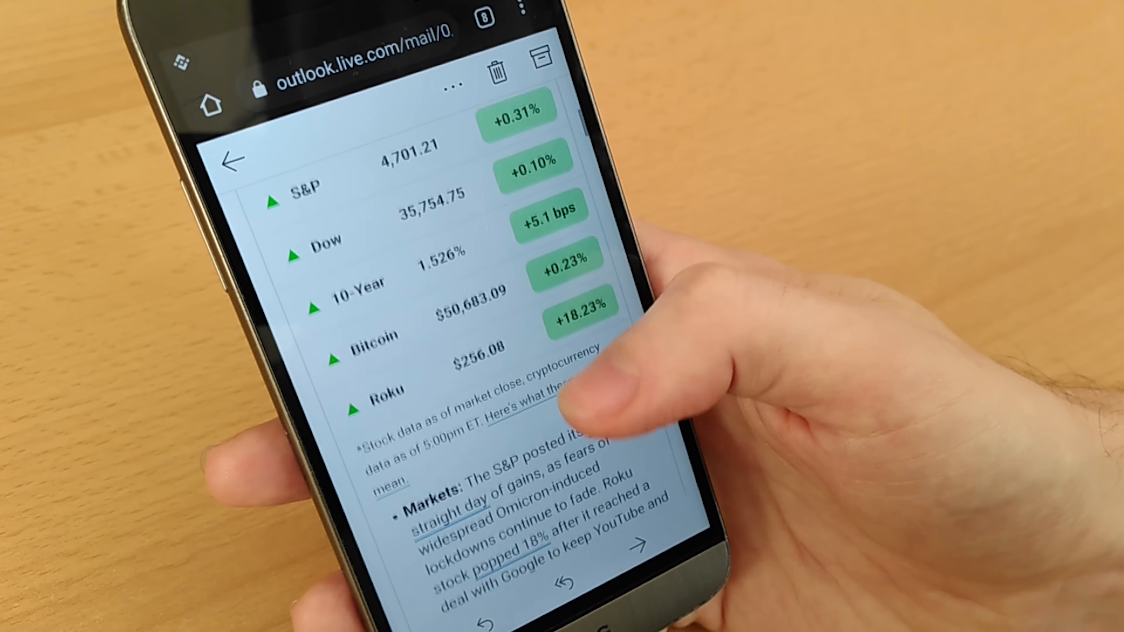
scroll(down, 3)
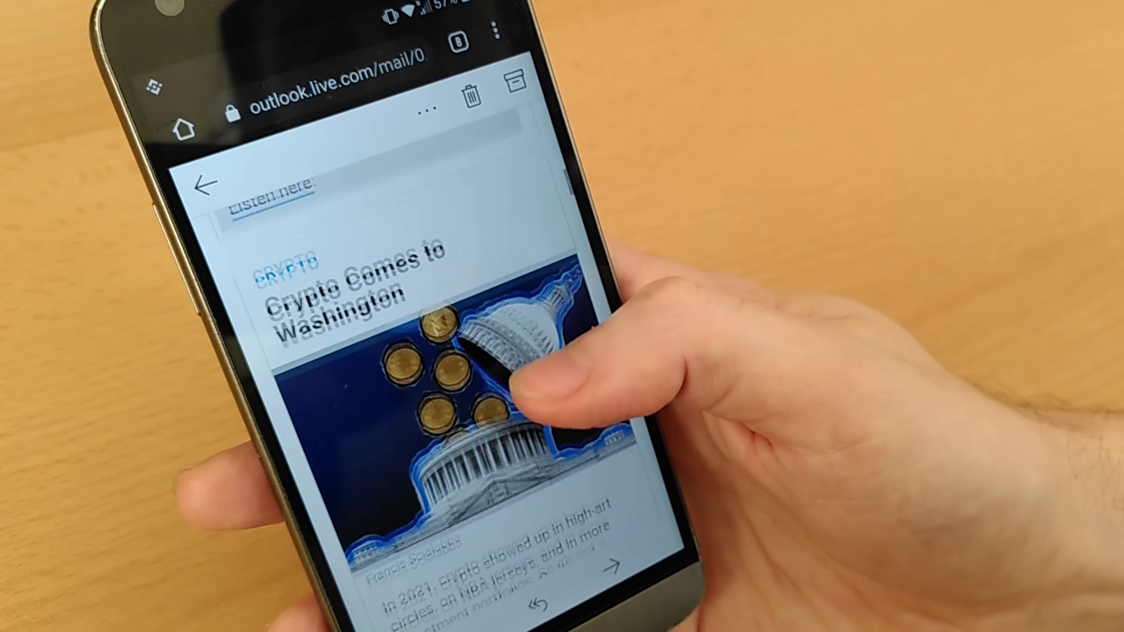
scroll(up, 3)
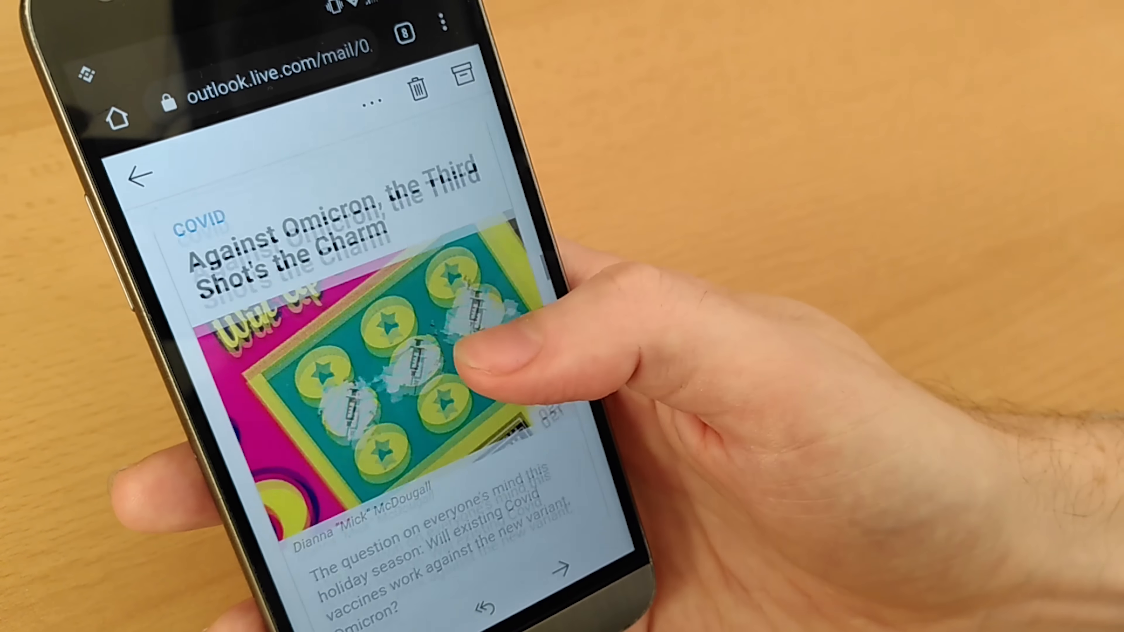
scroll(down, 3)
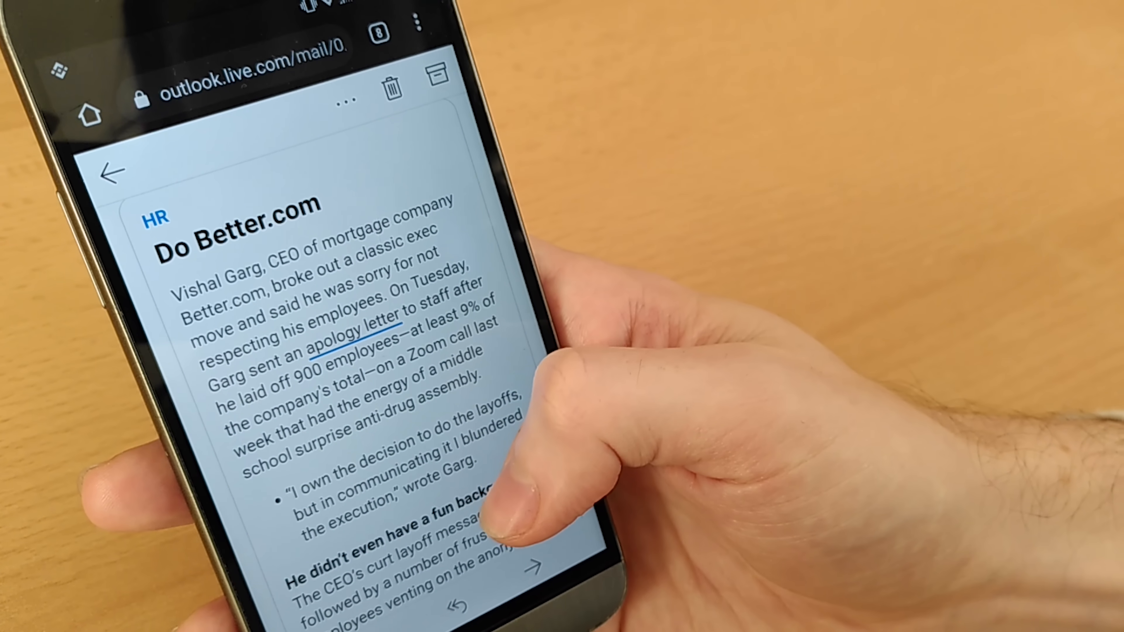
scroll(down, 3)
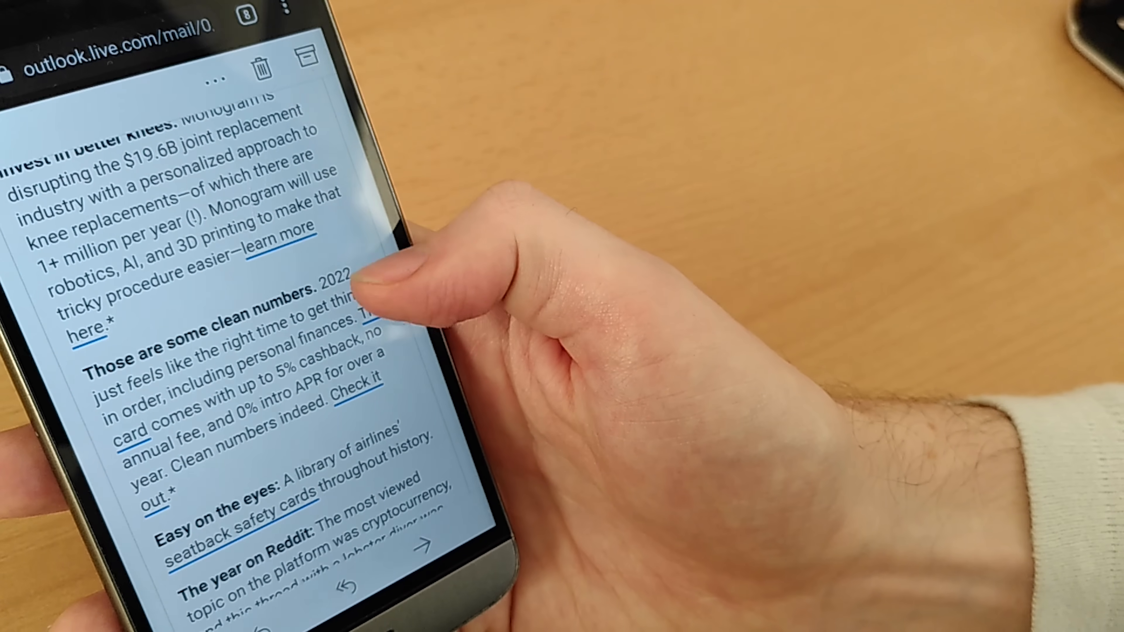
scroll(up, 3)
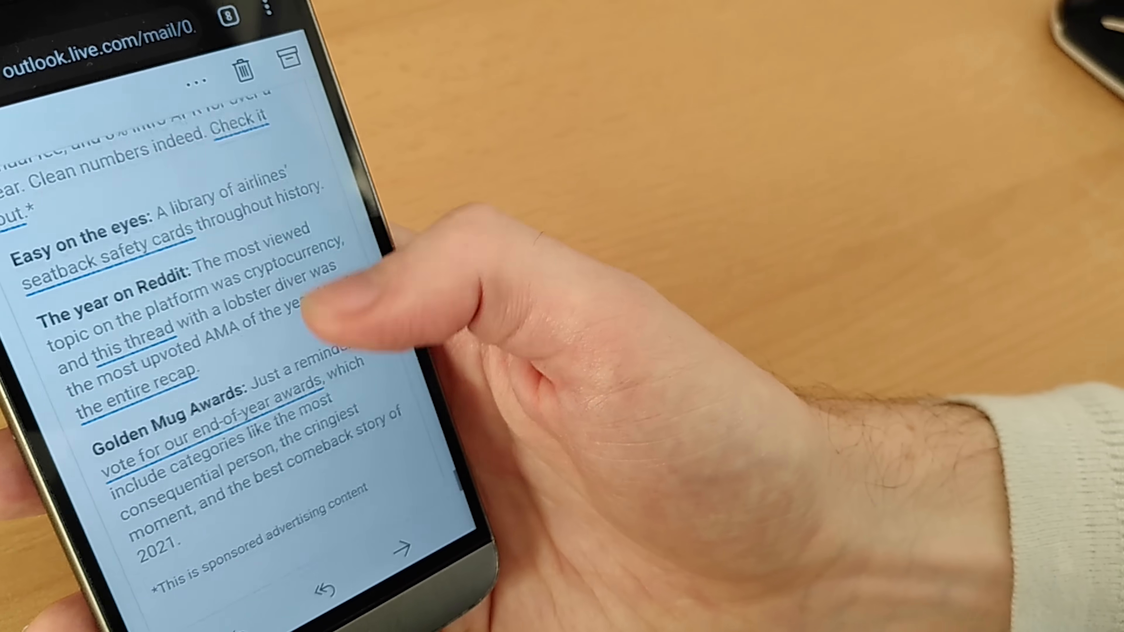